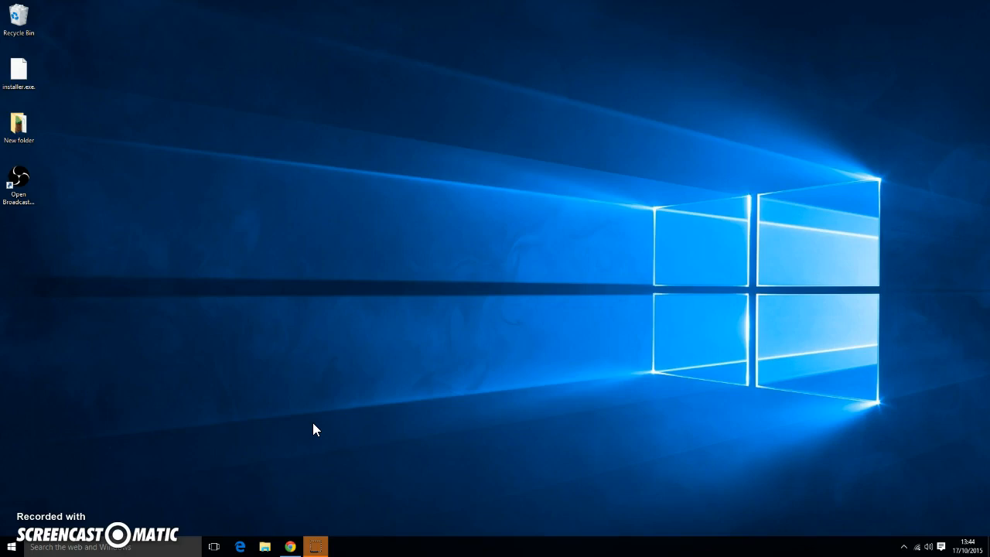
pyautogui.moveTo(193, 311)
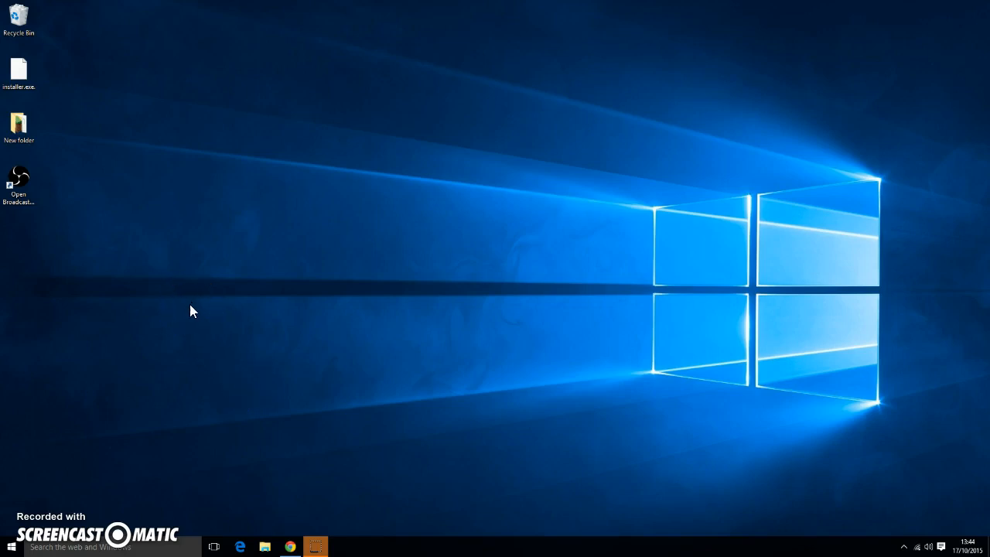
# Step: Launch Control Panel from the taskbar search by searching 'con'
pyautogui.click(19, 123)
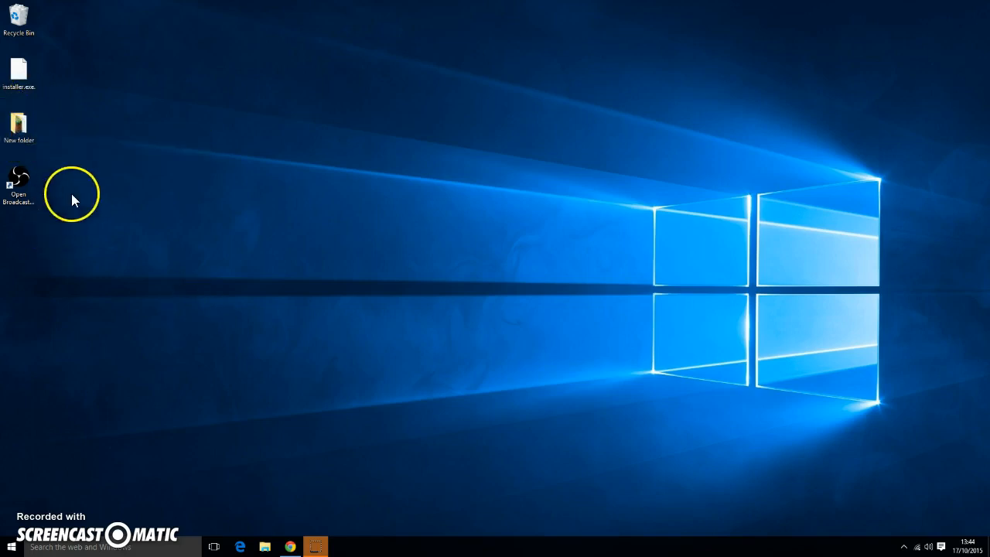
pyautogui.moveTo(128, 547)
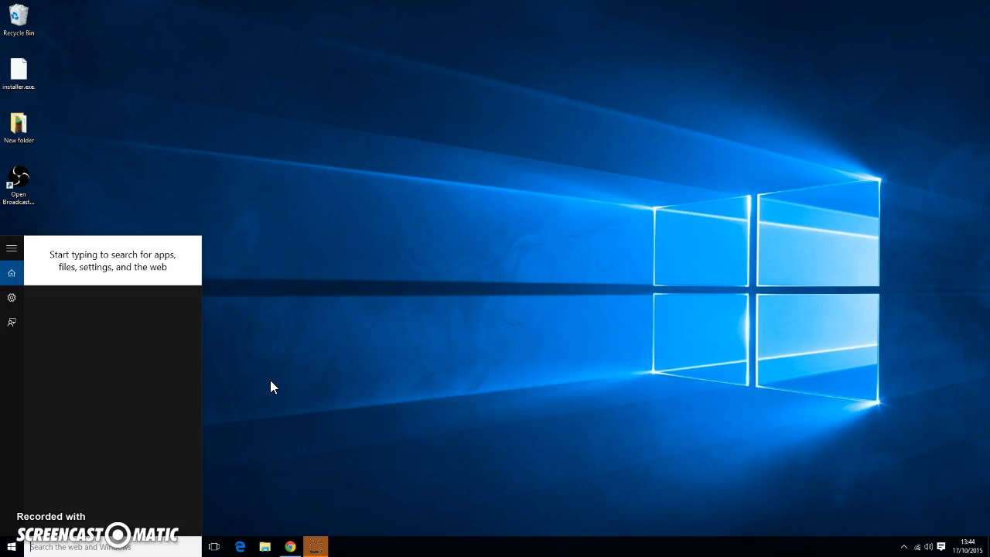
pyautogui.write('contro')
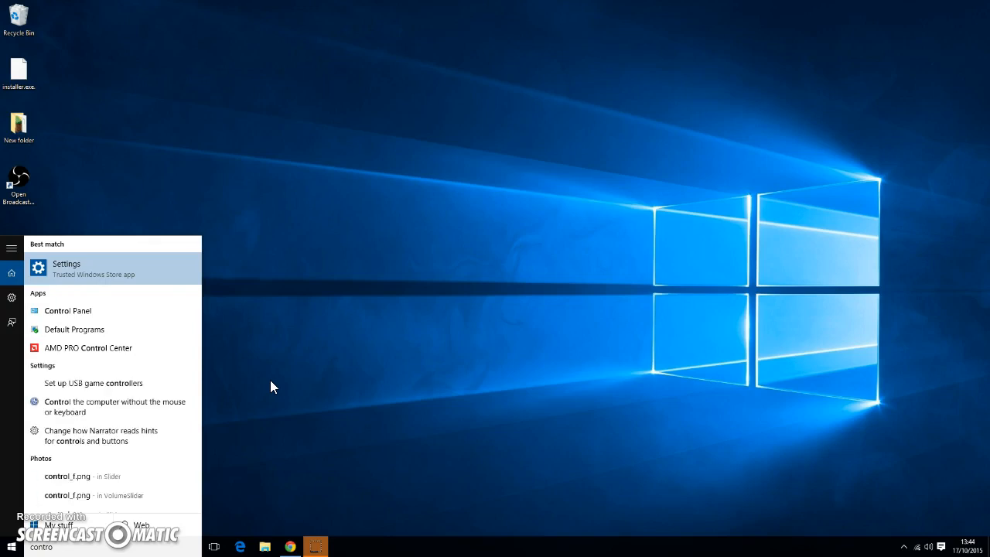
pyautogui.click(67, 310)
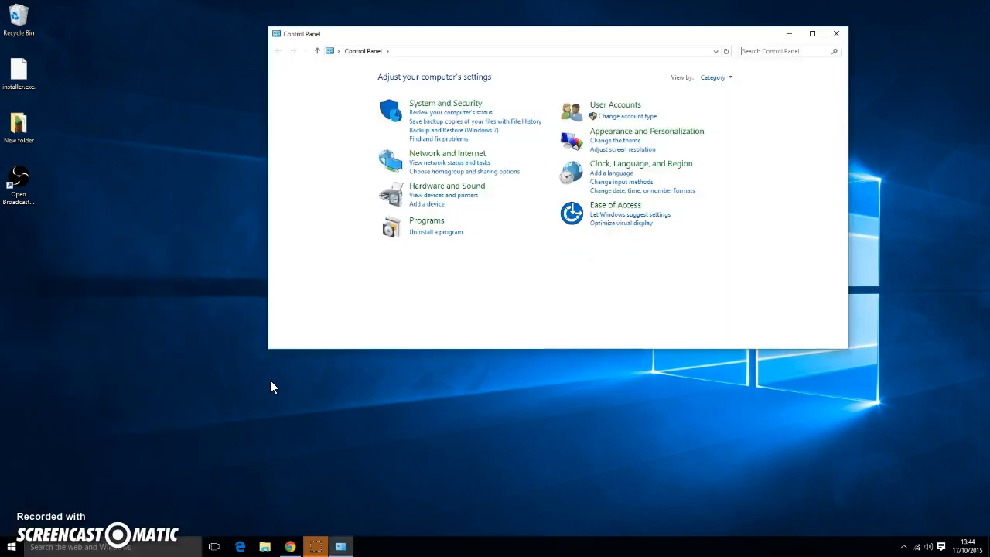
# Step: Uninstall Open Broadcaster Software from Programs > Uninstall a program and close the uninstaller
pyautogui.click(436, 231)
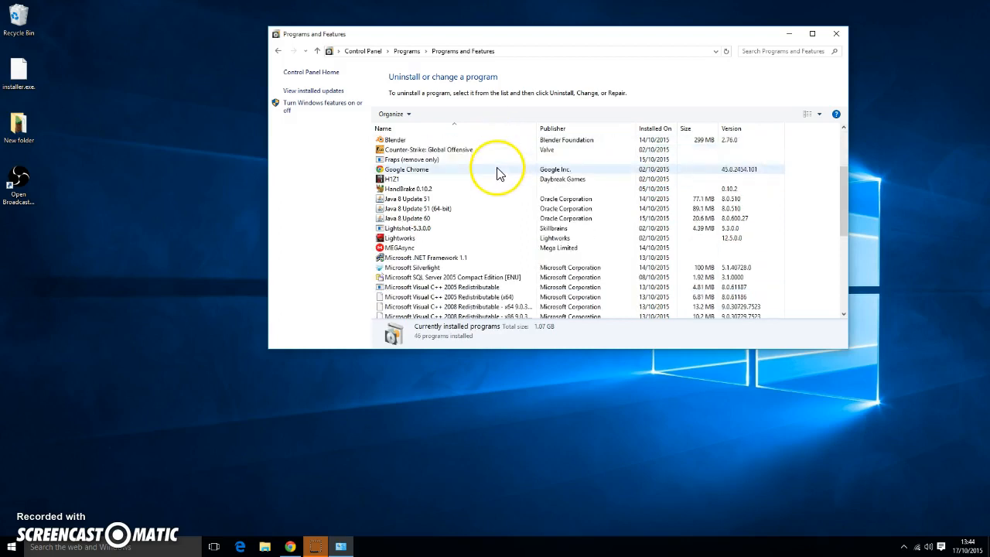
pyautogui.click(421, 199)
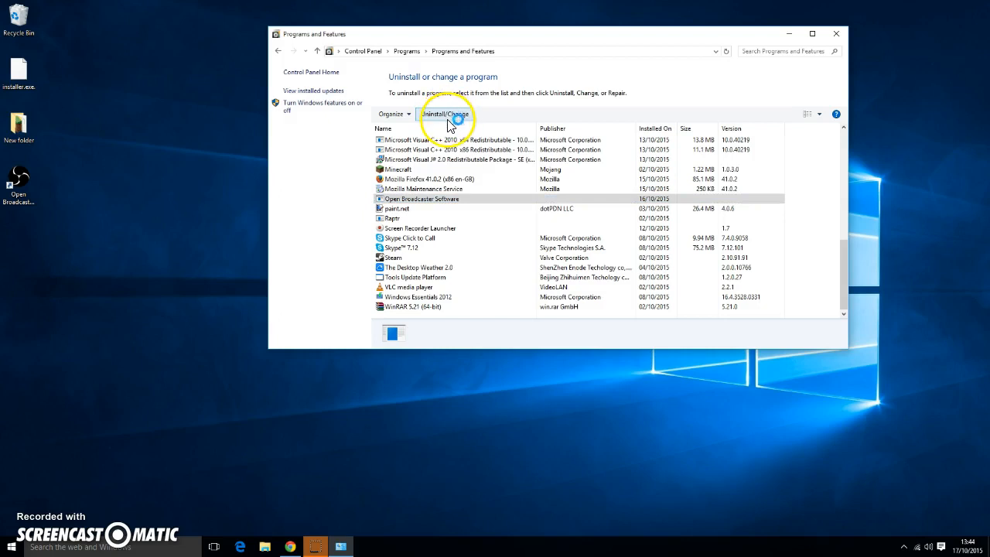
pyautogui.click(444, 114)
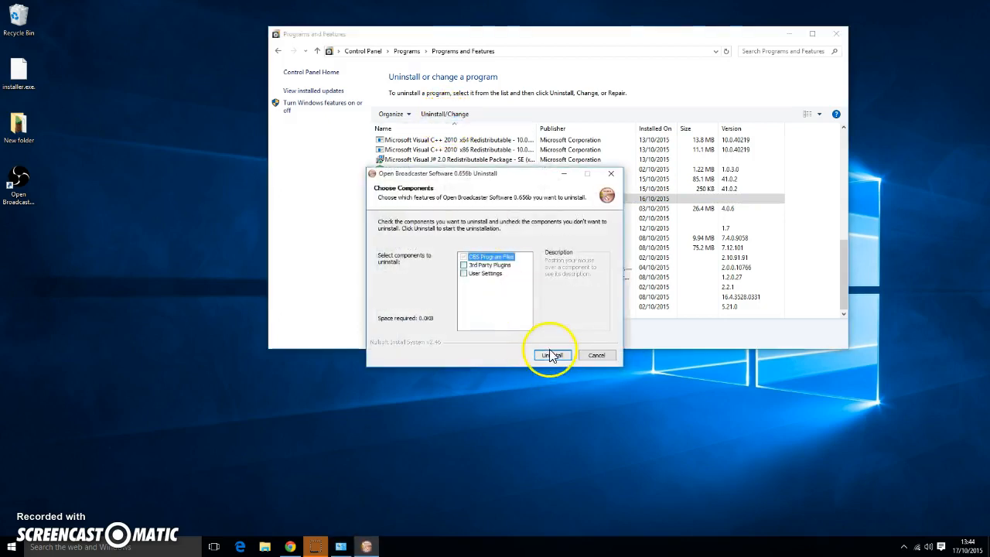
pyautogui.click(552, 355)
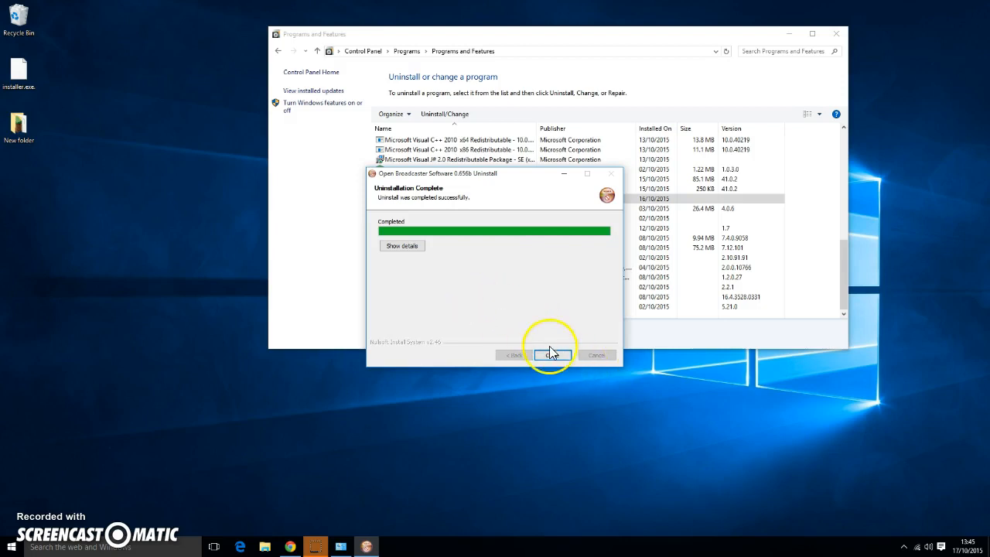
pyautogui.click(553, 354)
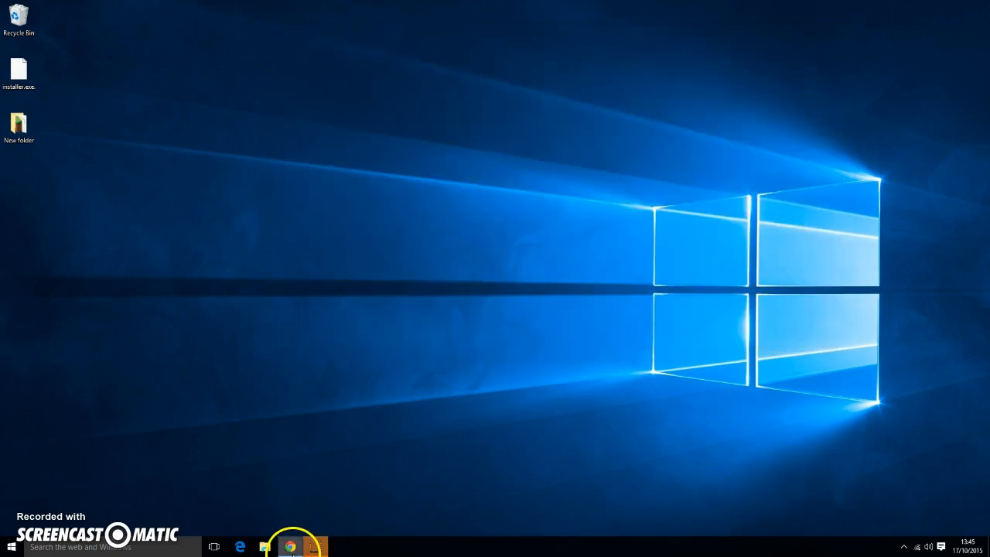
# Step: Launch Chrome and go to the obsproject.com download page
pyautogui.click(289, 547)
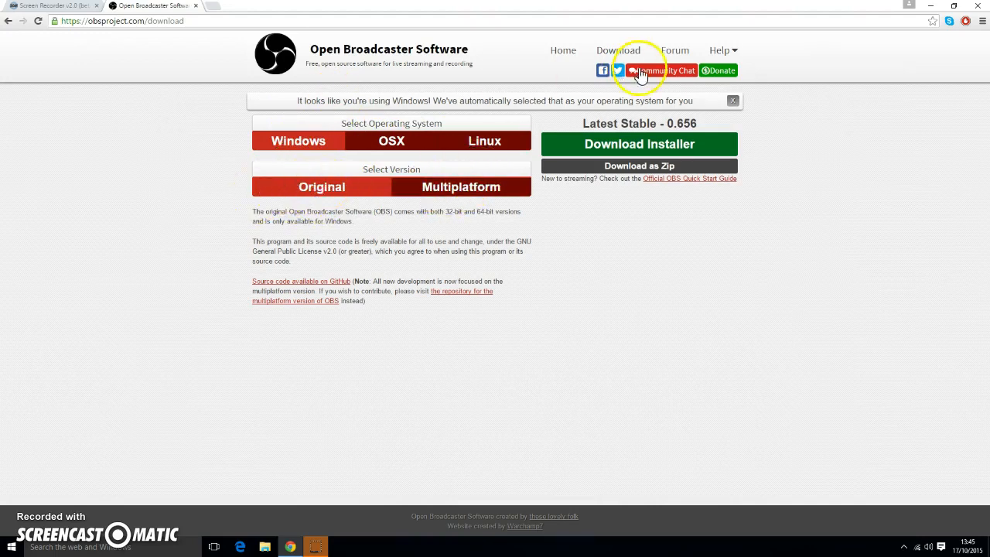
# Step: Download the Windows installer for OBS 0.656 and run it from Chrome's download bar
pyautogui.click(639, 144)
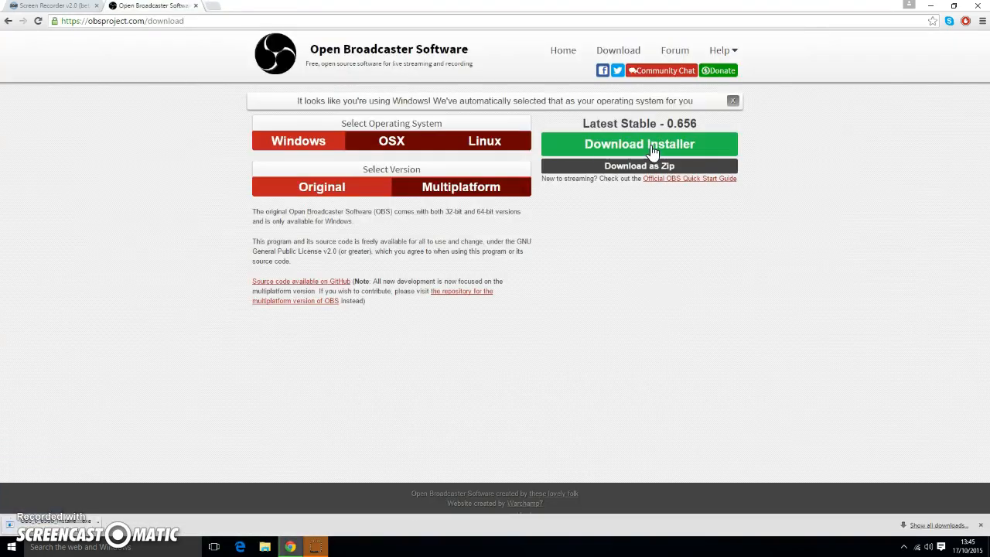
pyautogui.click(639, 144)
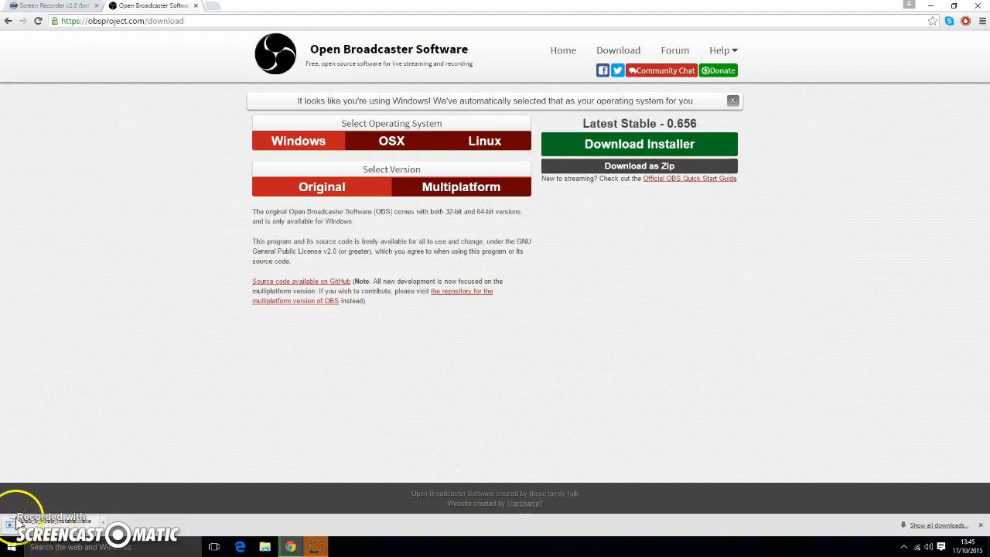
pyautogui.moveTo(243, 495)
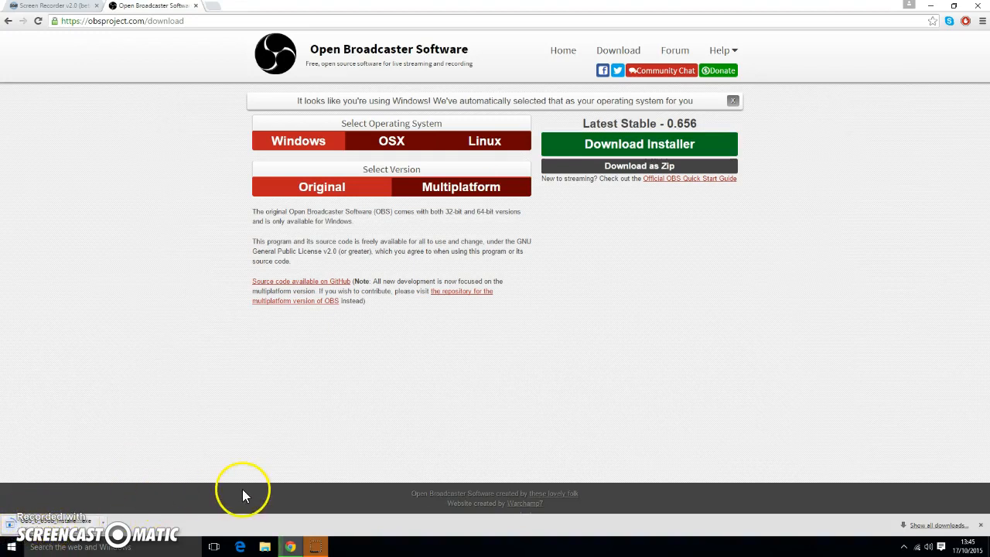
pyautogui.moveTo(245, 495)
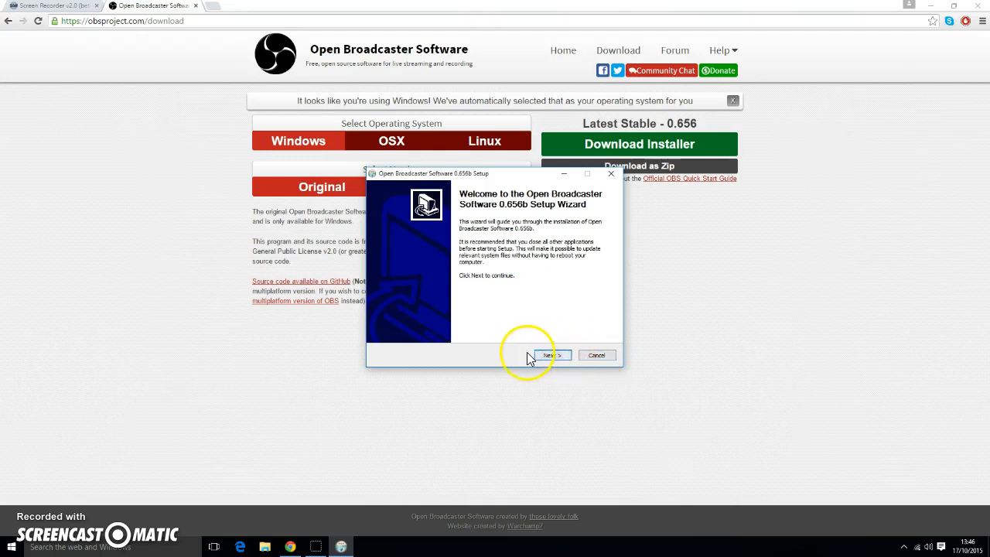
pyautogui.moveTo(544, 310)
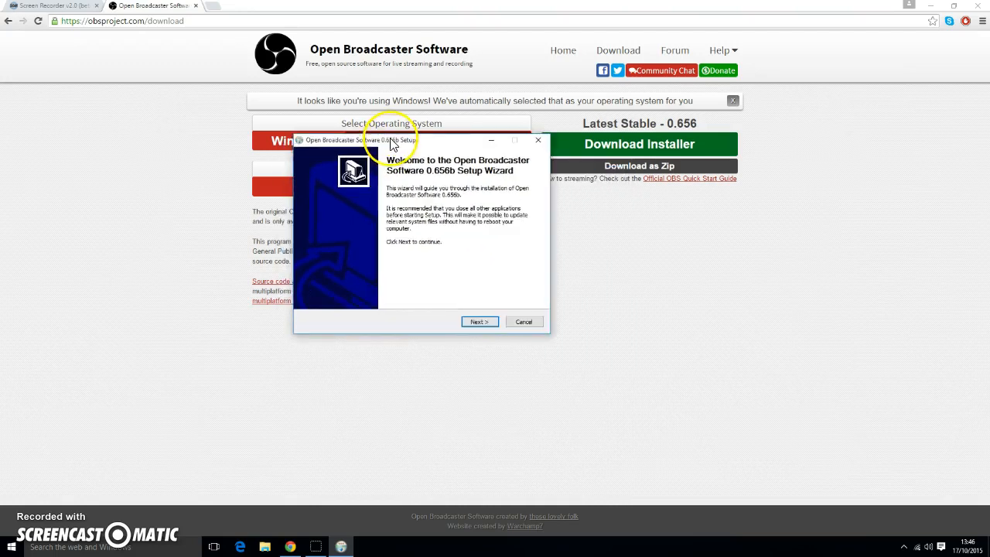
pyautogui.moveTo(932, 12)
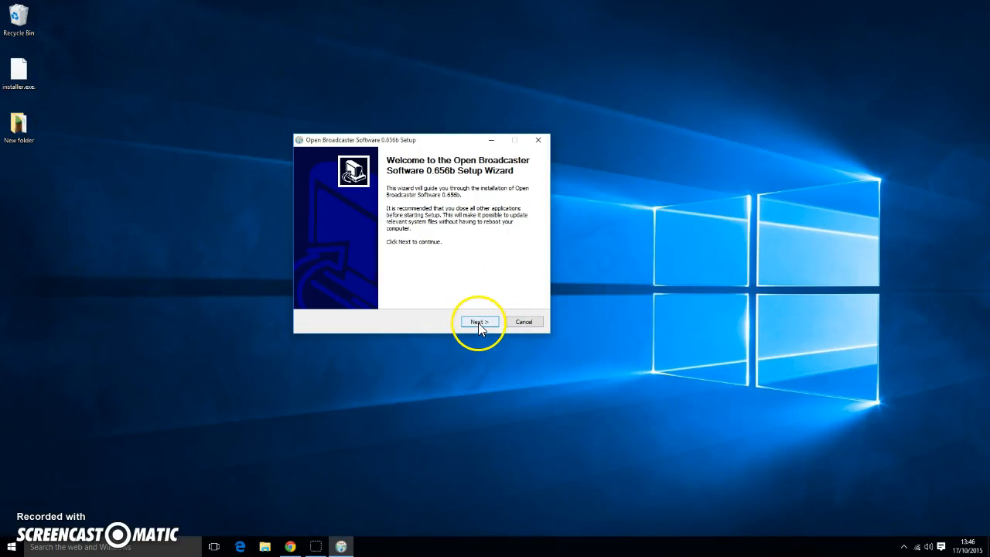
# Step: Run the OBS 0.656b Setup Wizard through Next, I Agree and Finish to install it
pyautogui.click(478, 322)
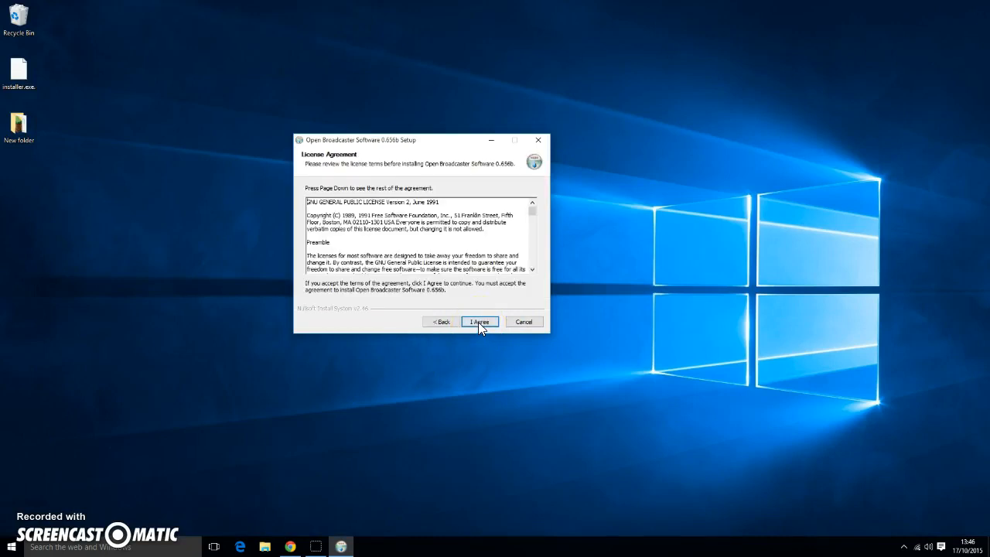
pyautogui.click(479, 321)
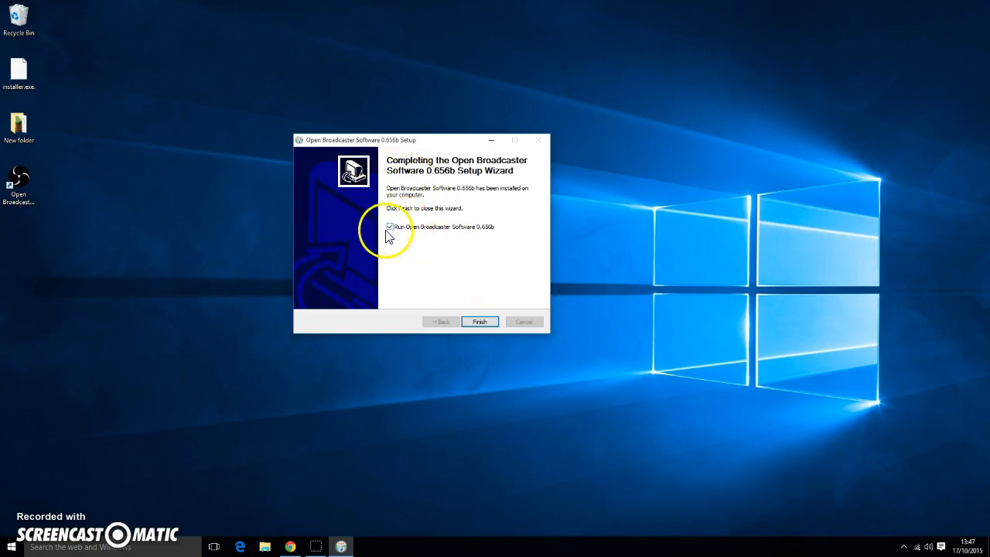
pyautogui.click(479, 321)
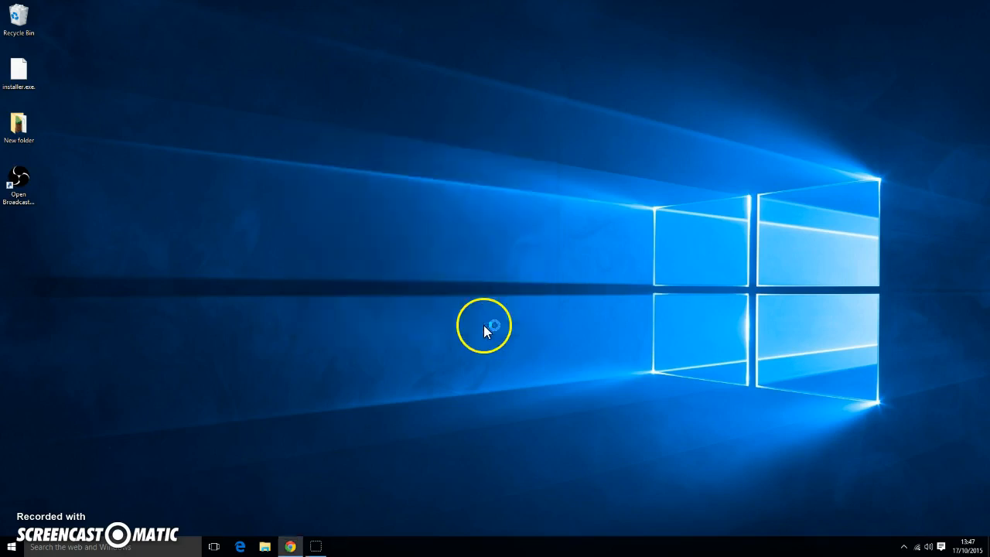